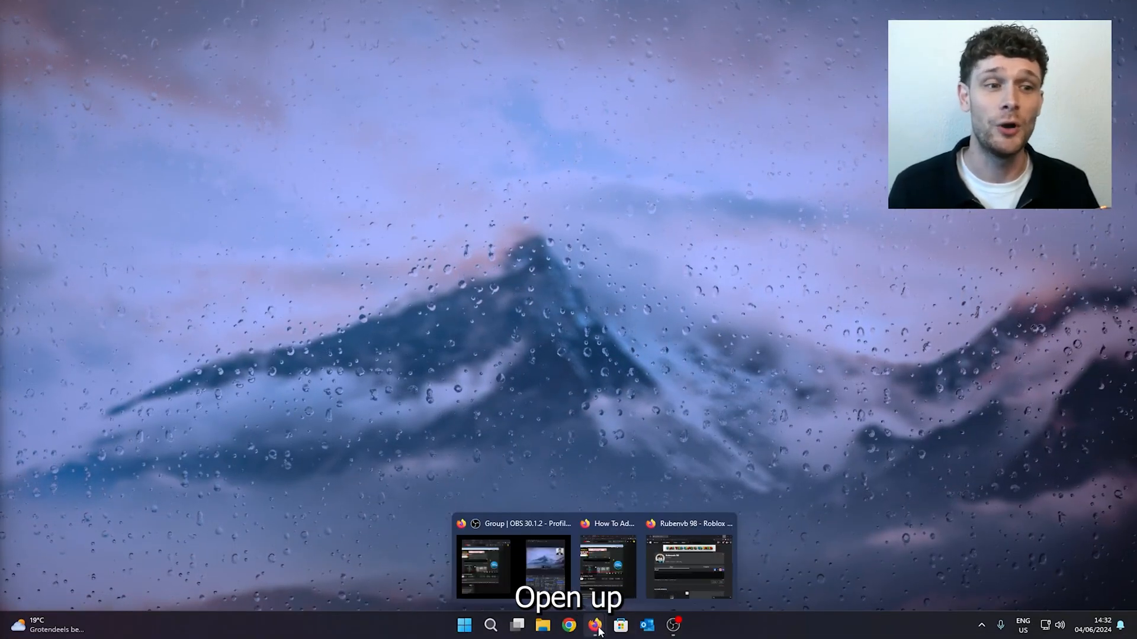
# - Bring the browser with the Roblox profile forward and point at the About section's social icons
pyautogui.click(680, 566)
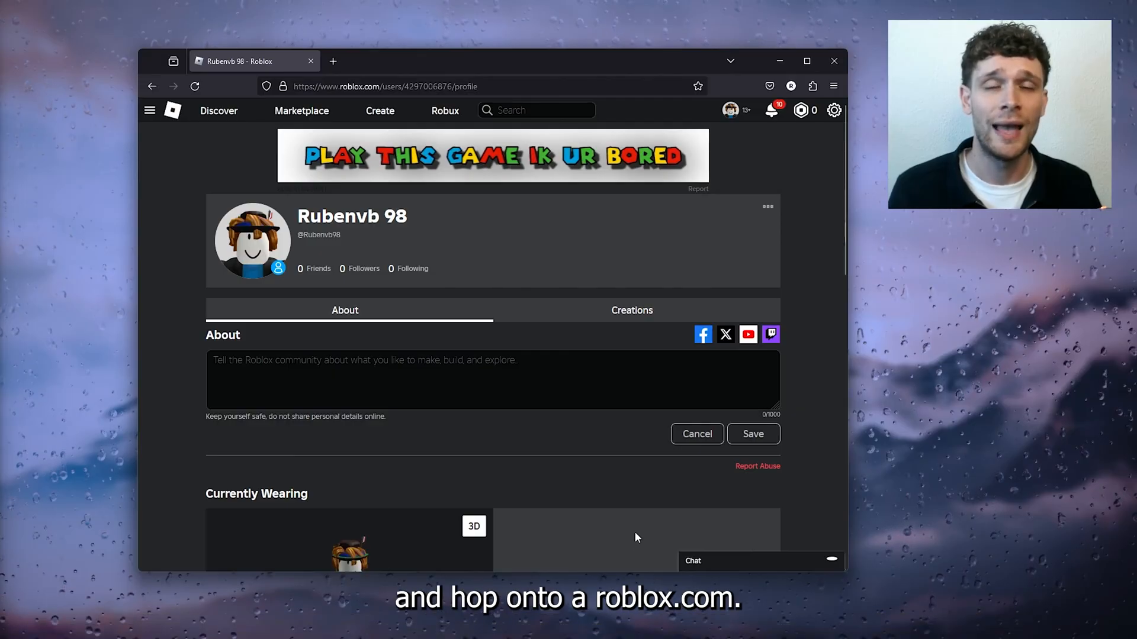
pyautogui.moveTo(612, 248)
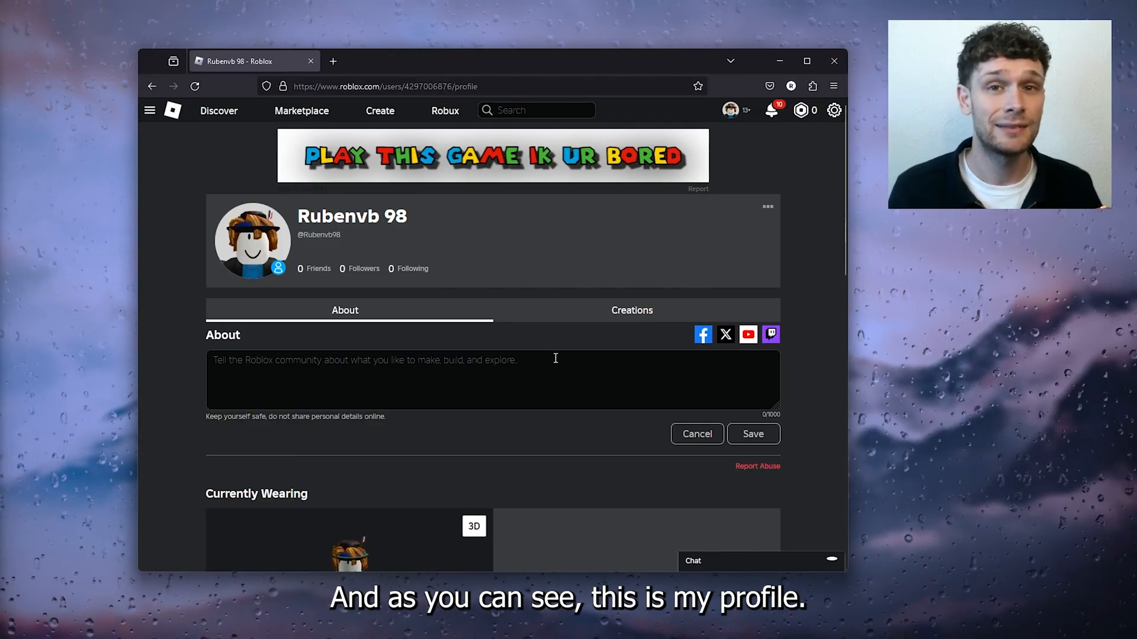
pyautogui.moveTo(769, 334)
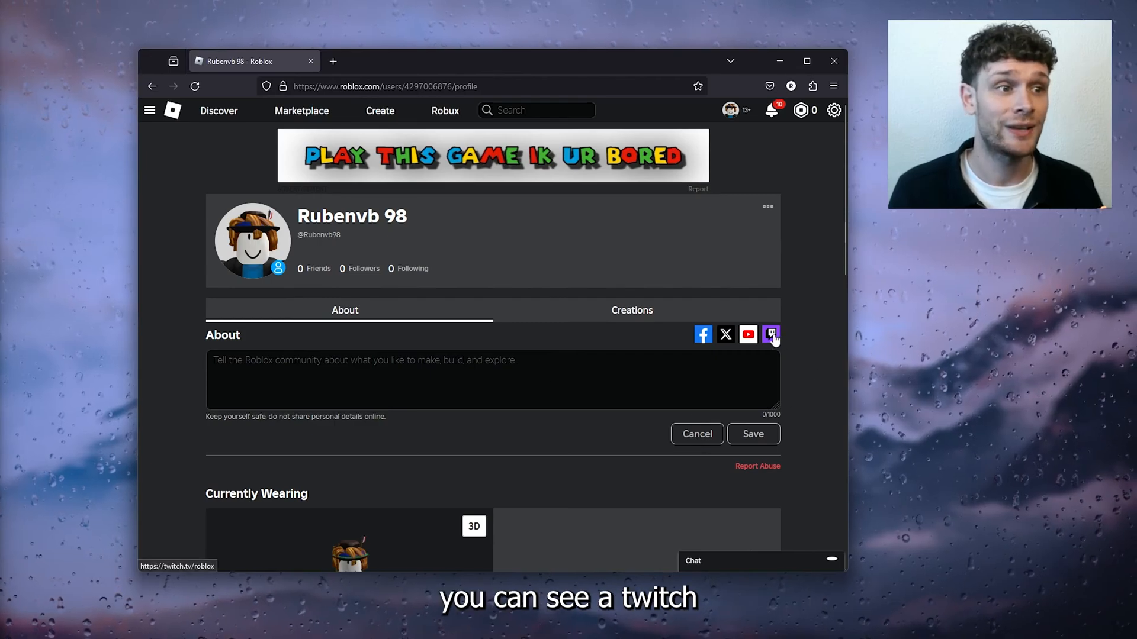
pyautogui.click(770, 334)
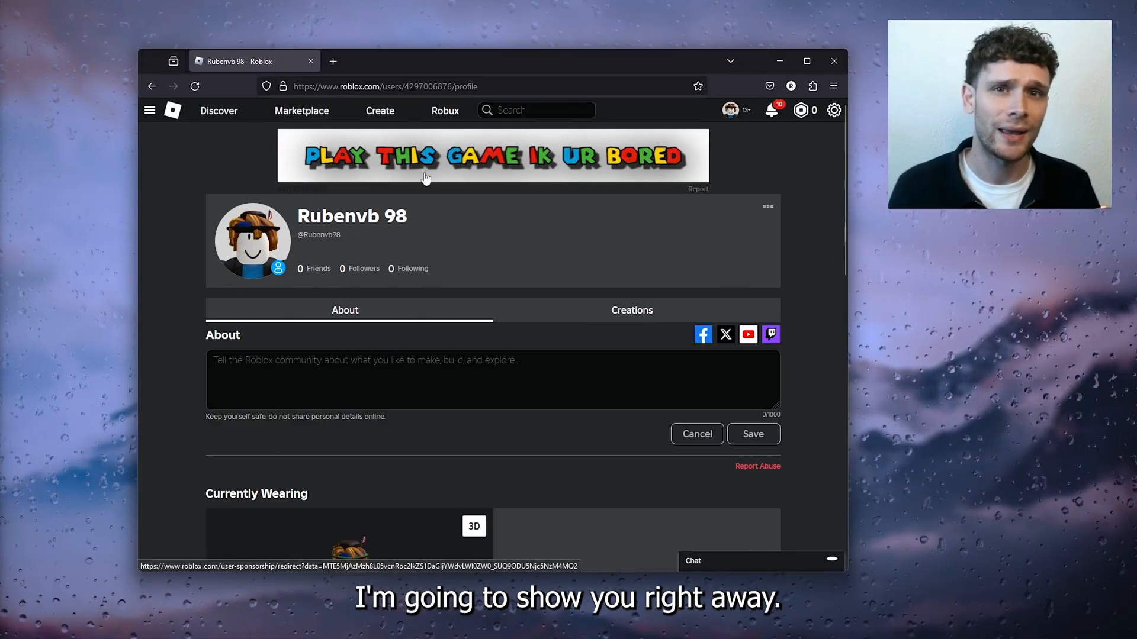
pyautogui.moveTo(833, 110)
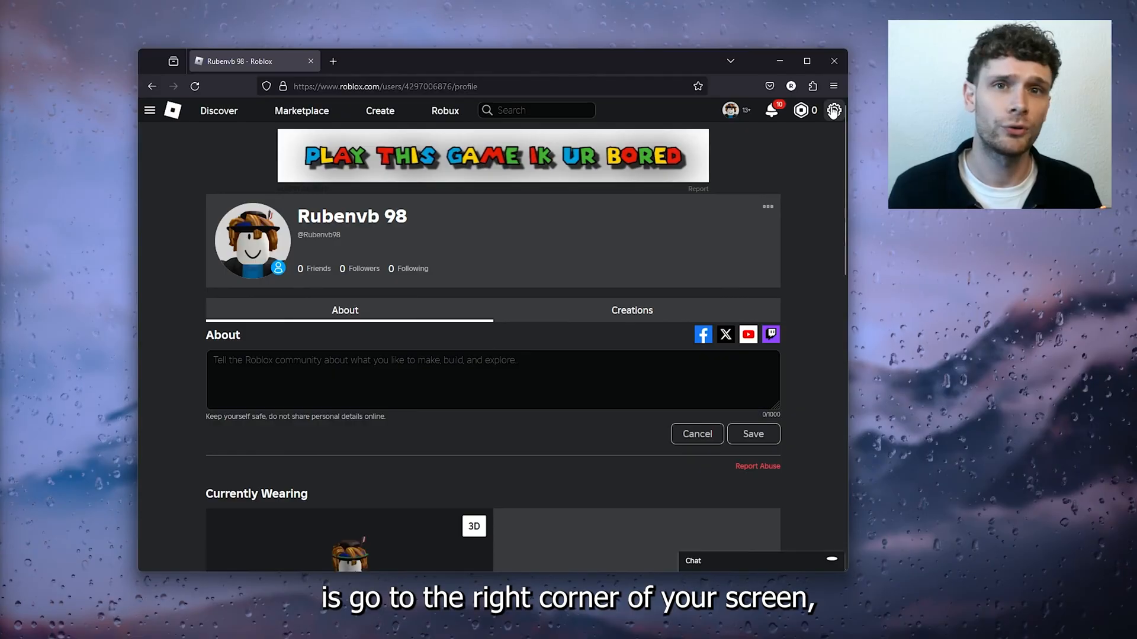
# - Reach My Settings via the cogwheel and scroll Account Info down to Social Networks
pyautogui.click(833, 110)
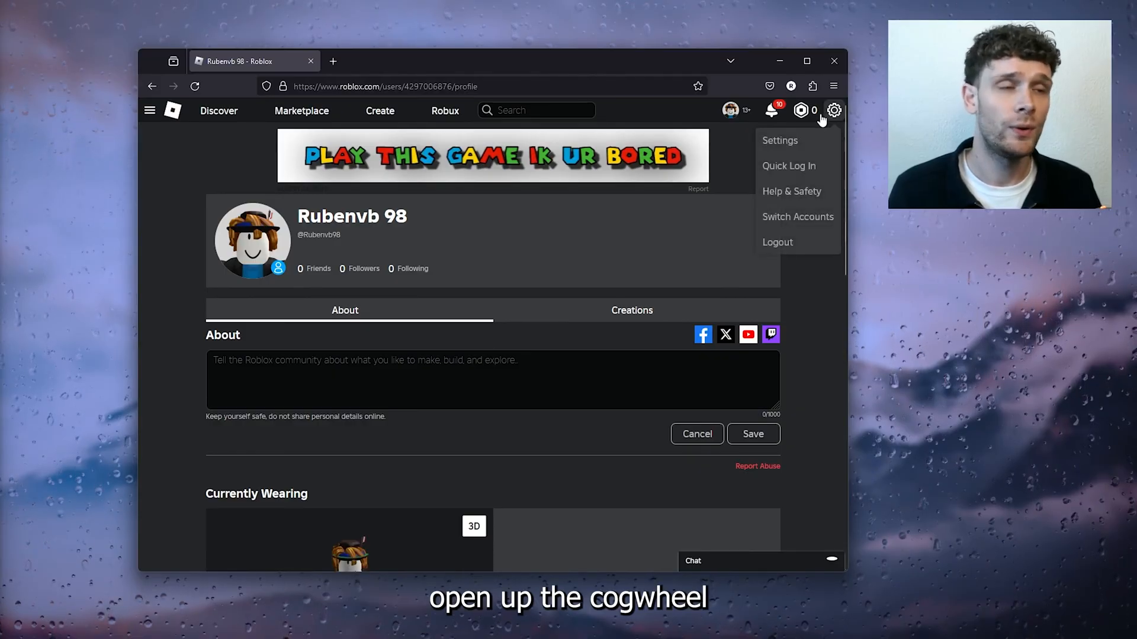
pyautogui.click(779, 140)
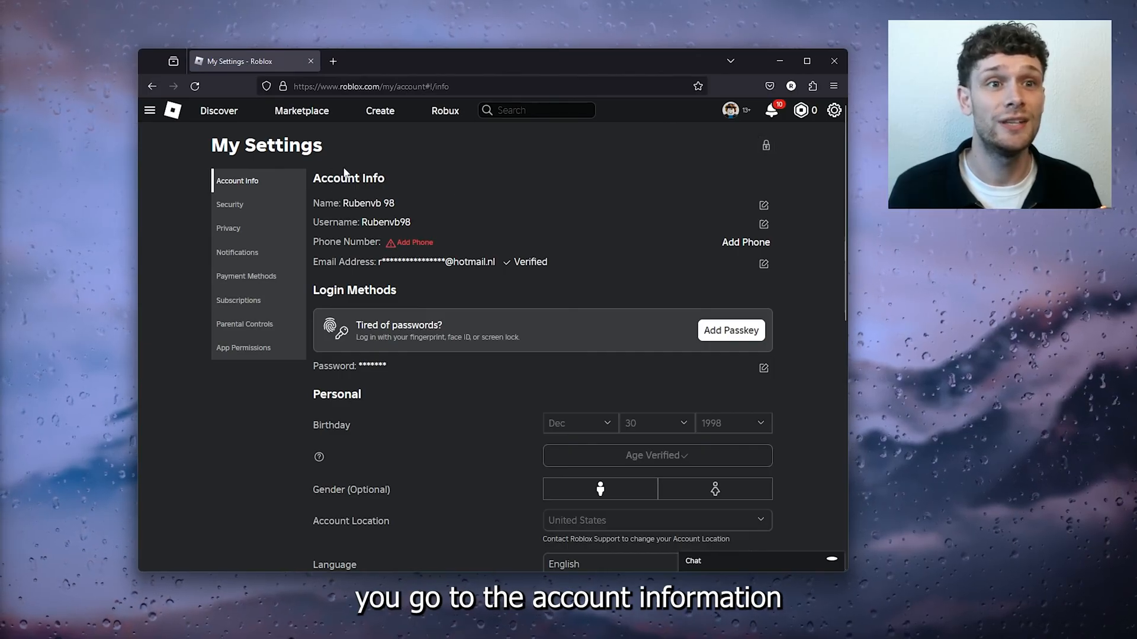
pyautogui.scroll(-3)
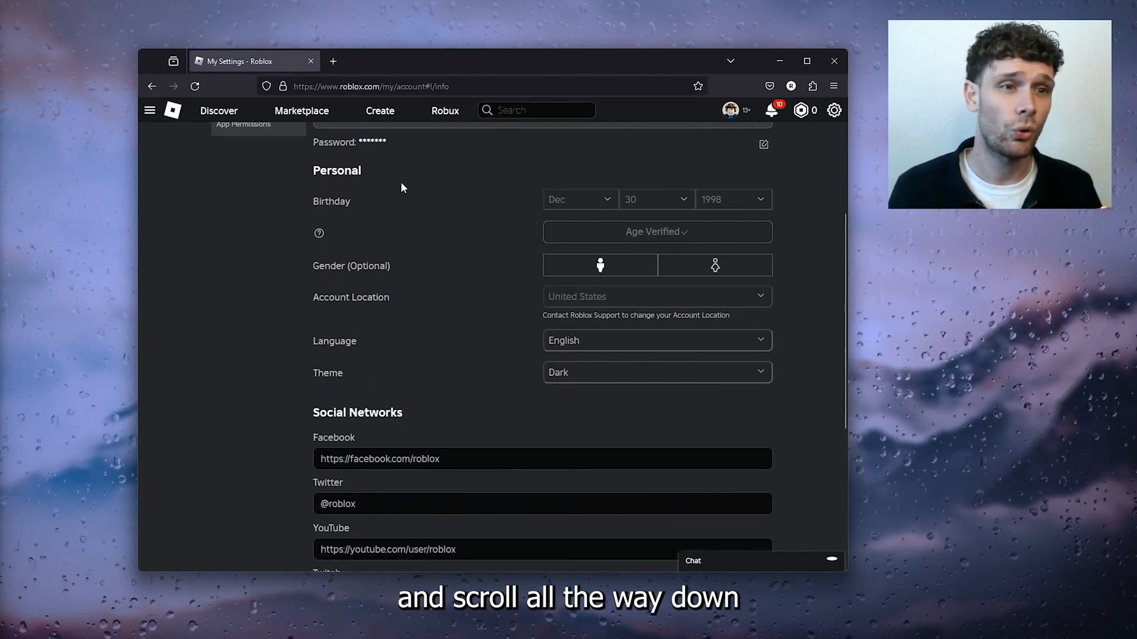
pyautogui.scroll(-3)
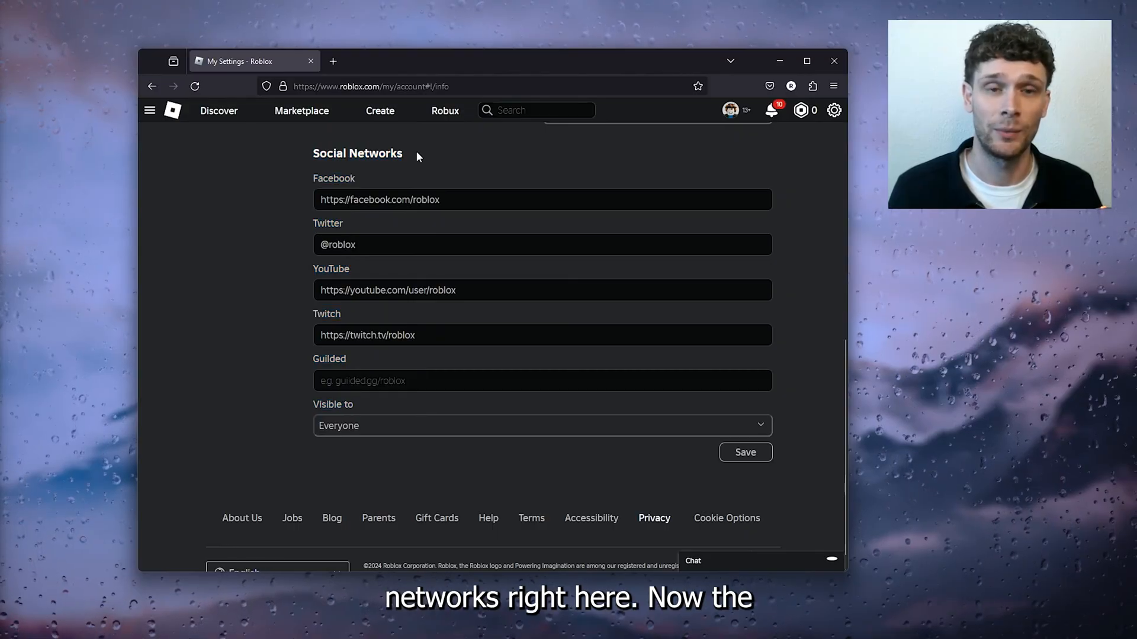
pyautogui.moveTo(356, 220)
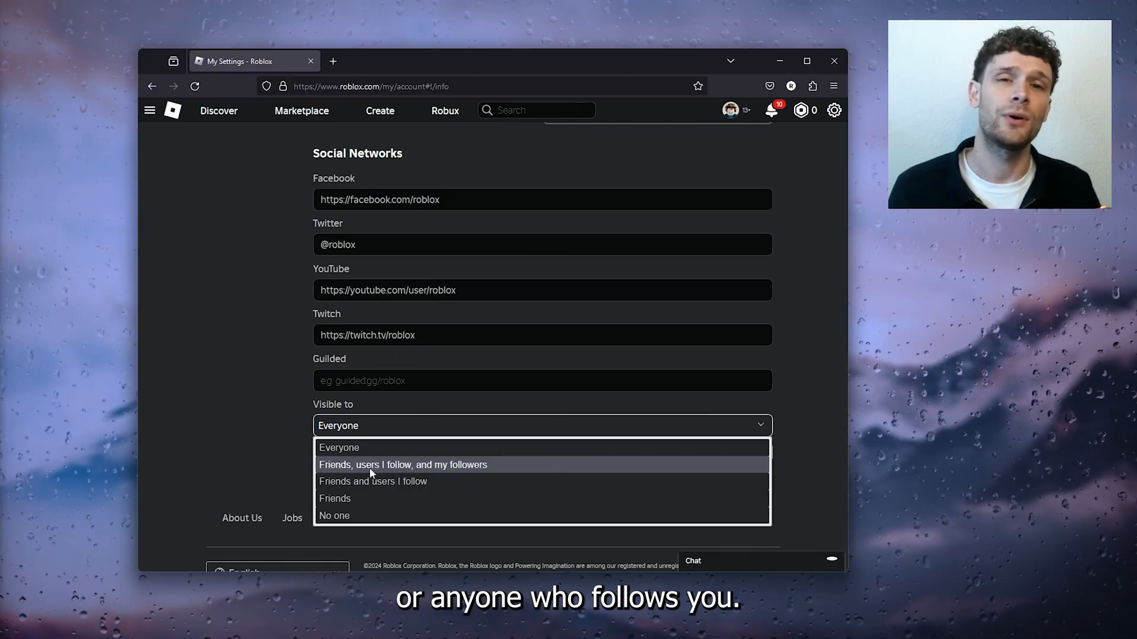
pyautogui.moveTo(347, 454)
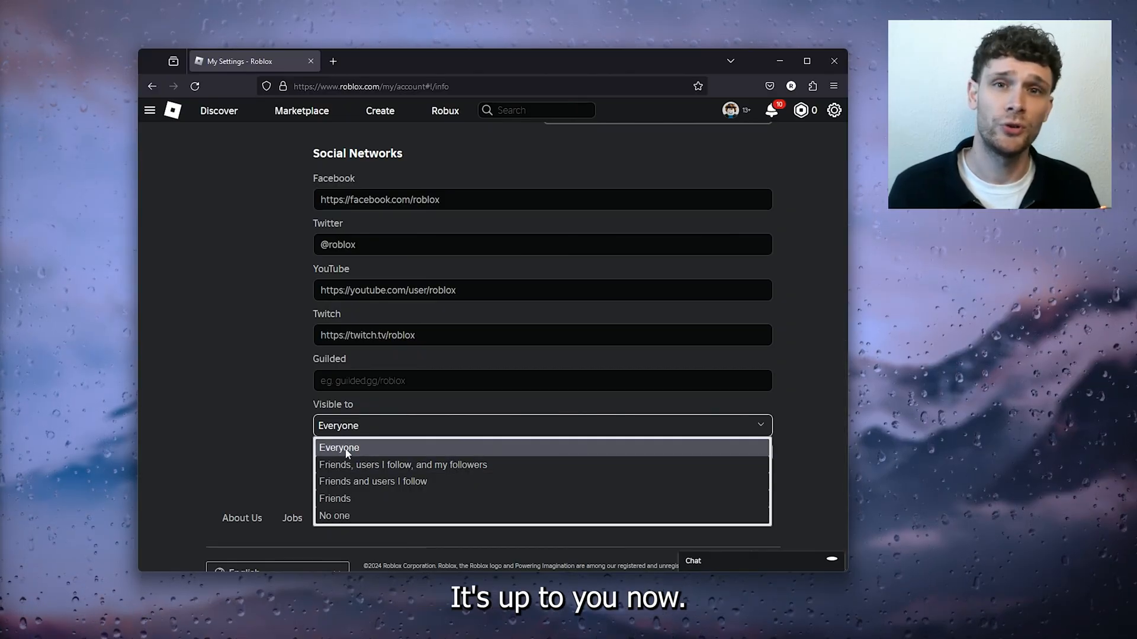
# - Save the social links visible to Everyone, unlocking the account PIN to confirm
pyautogui.click(745, 452)
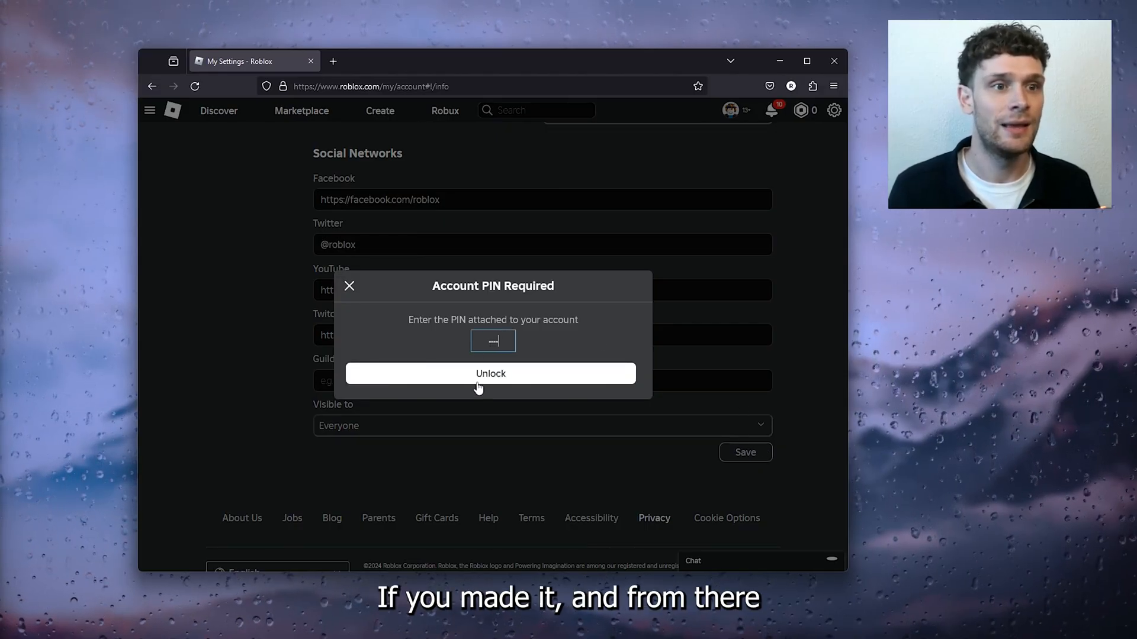
pyautogui.click(490, 373)
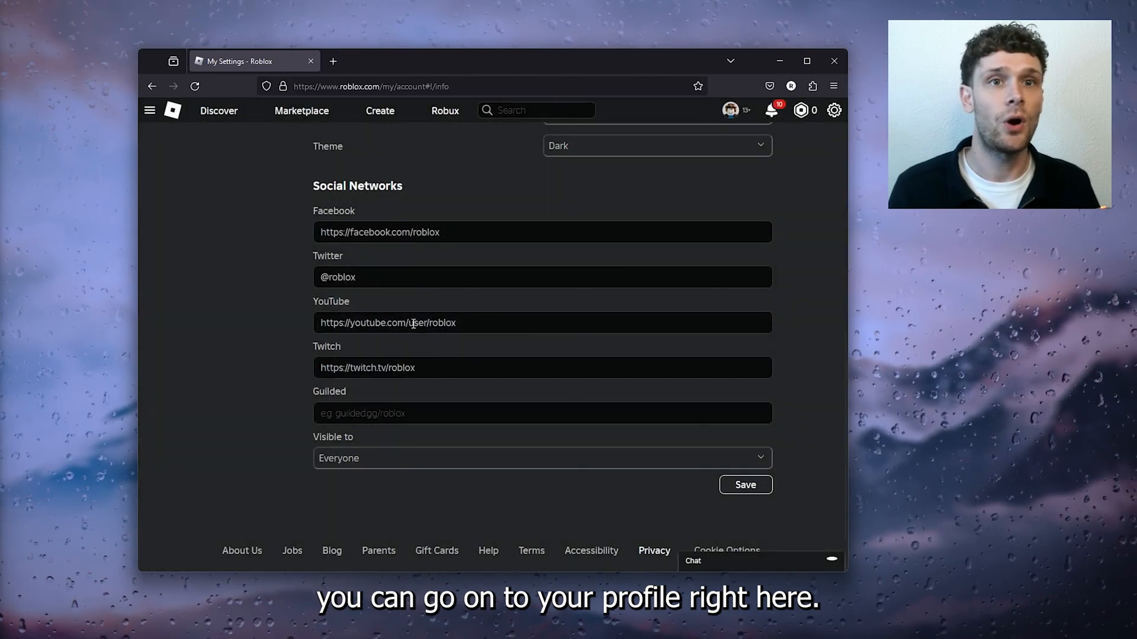
# - Return to your profile from the navigation menu and follow its Twitch icon to twitch.tv/roblox
pyautogui.click(149, 111)
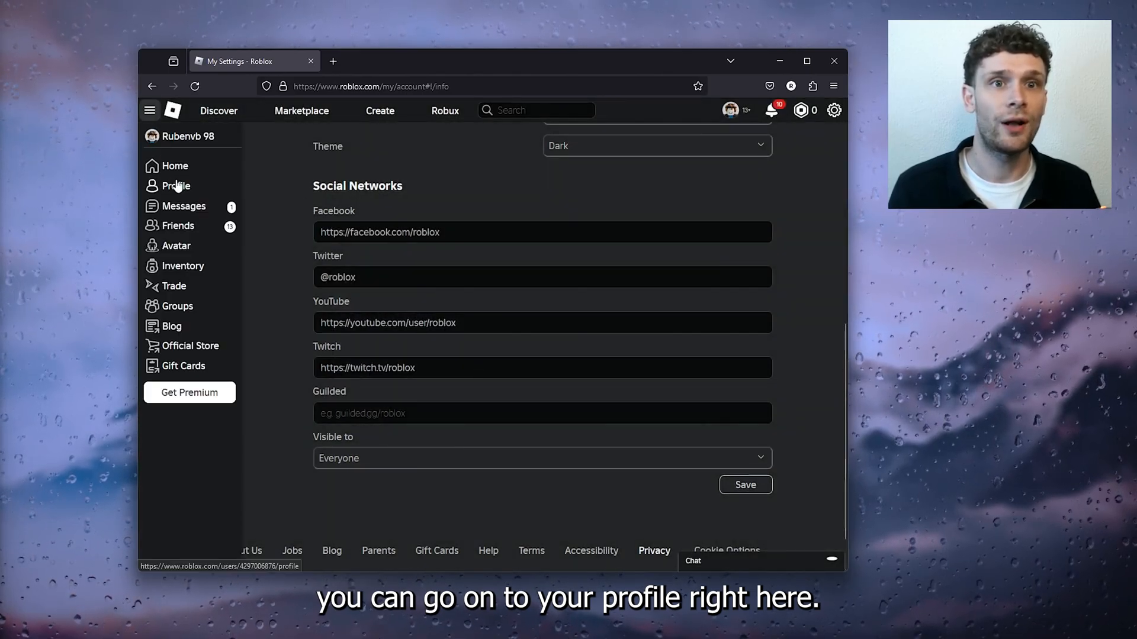
pyautogui.click(176, 186)
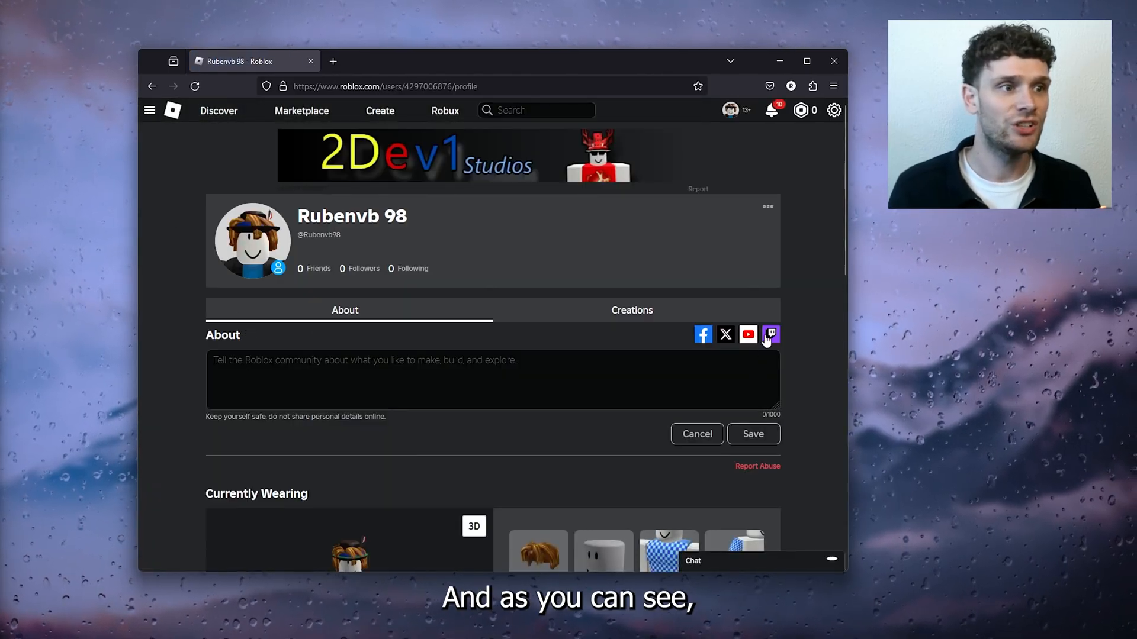
pyautogui.click(770, 334)
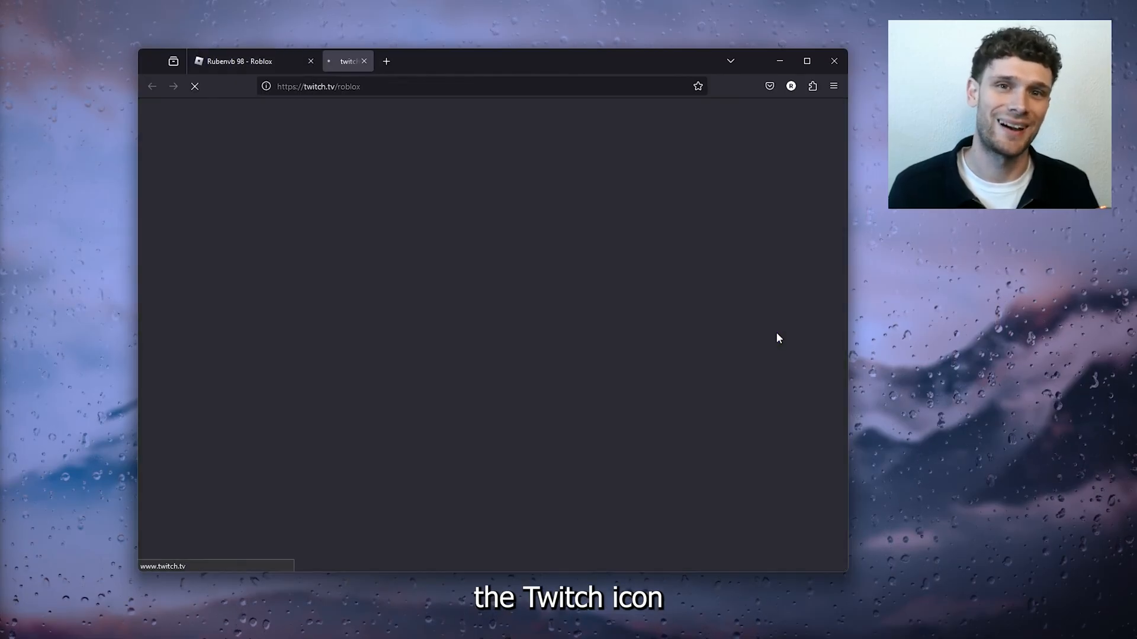